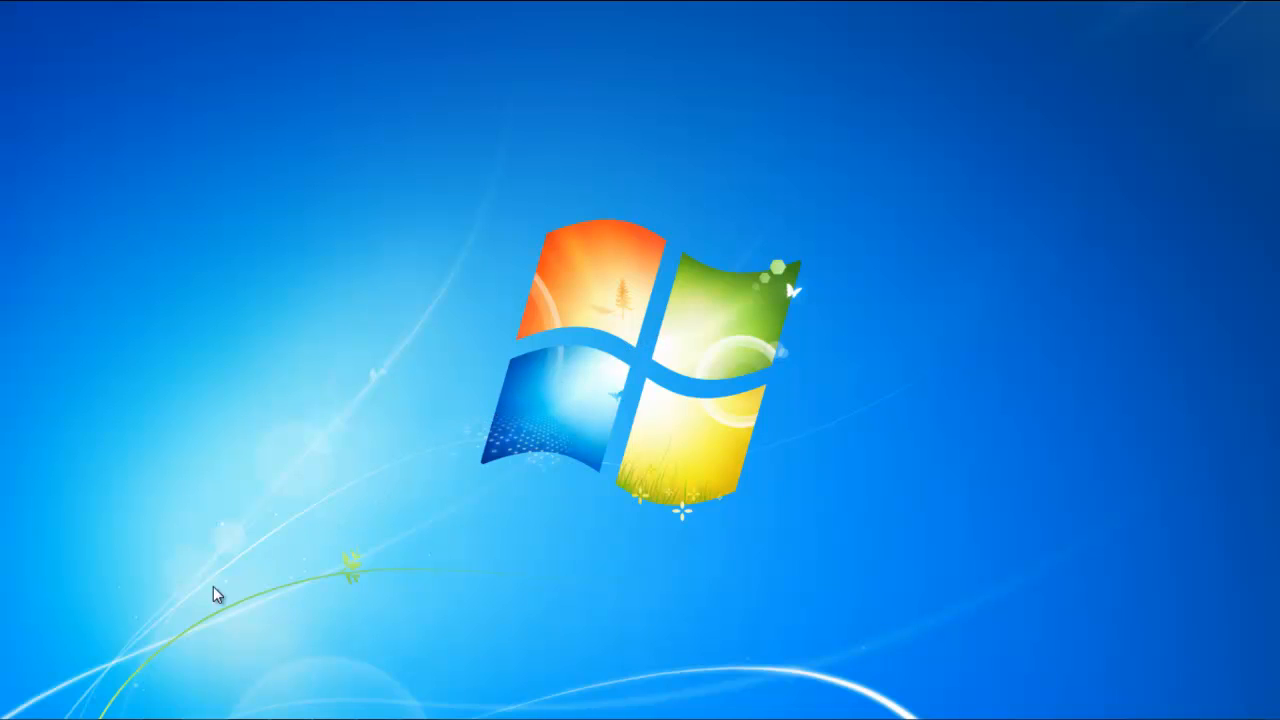
Step: Search the Start menu for 'sti' to locate the Sticky Notes program
{"action": "left_click", "coordinate": [20, 704]}
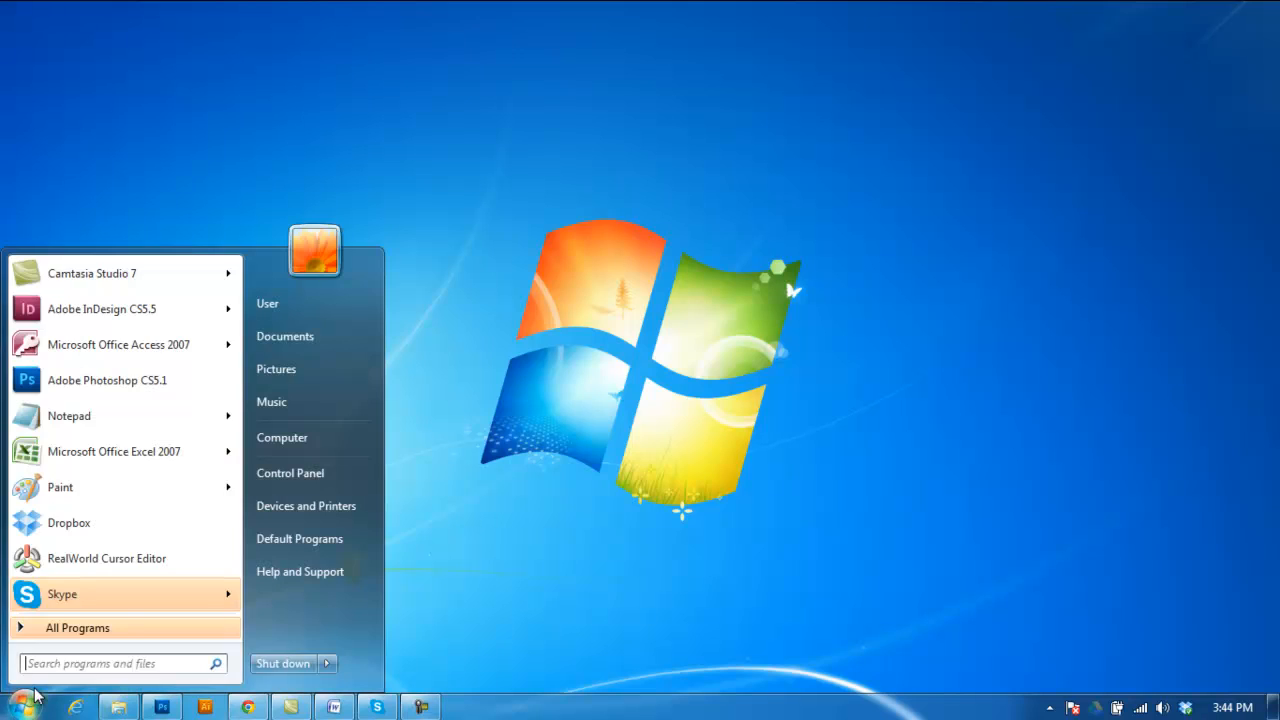
{"action": "type", "text": "sti"}
{"action": "type", "text": "This is"}
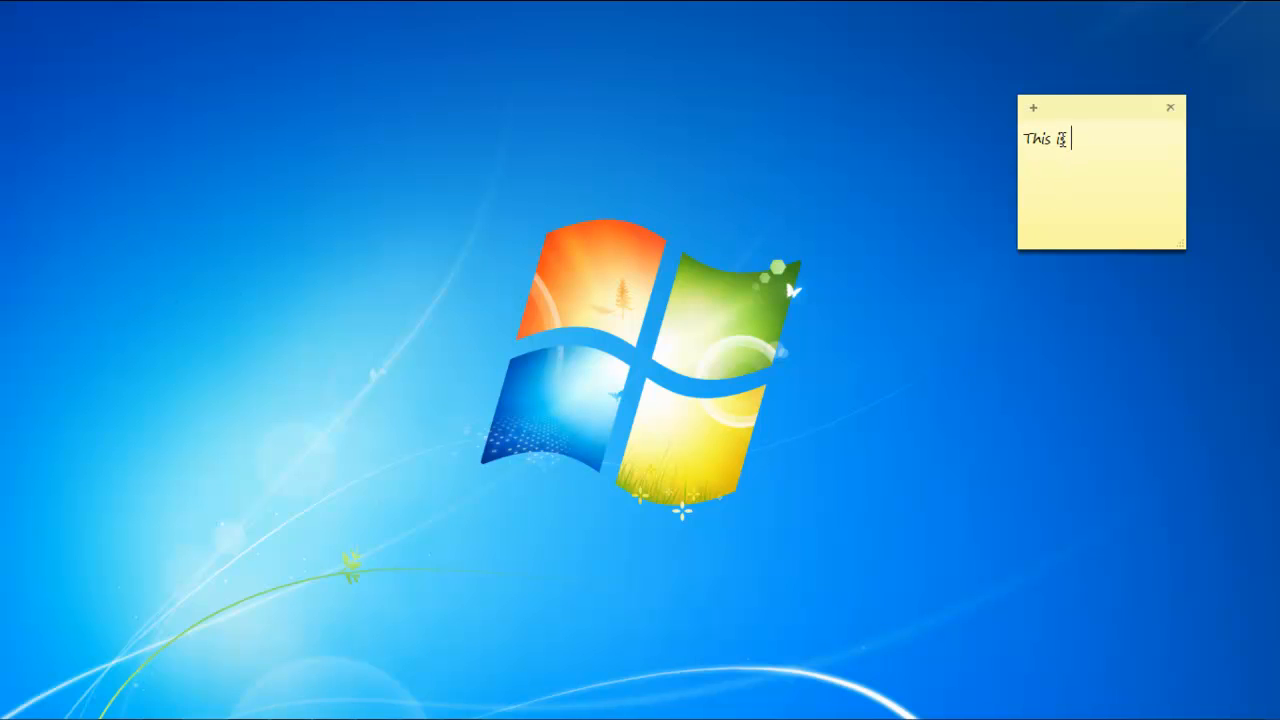
Step: Write "This is a test note." on the yellow note and enlarge it slightly
{"action": "type", "text": "a test"}
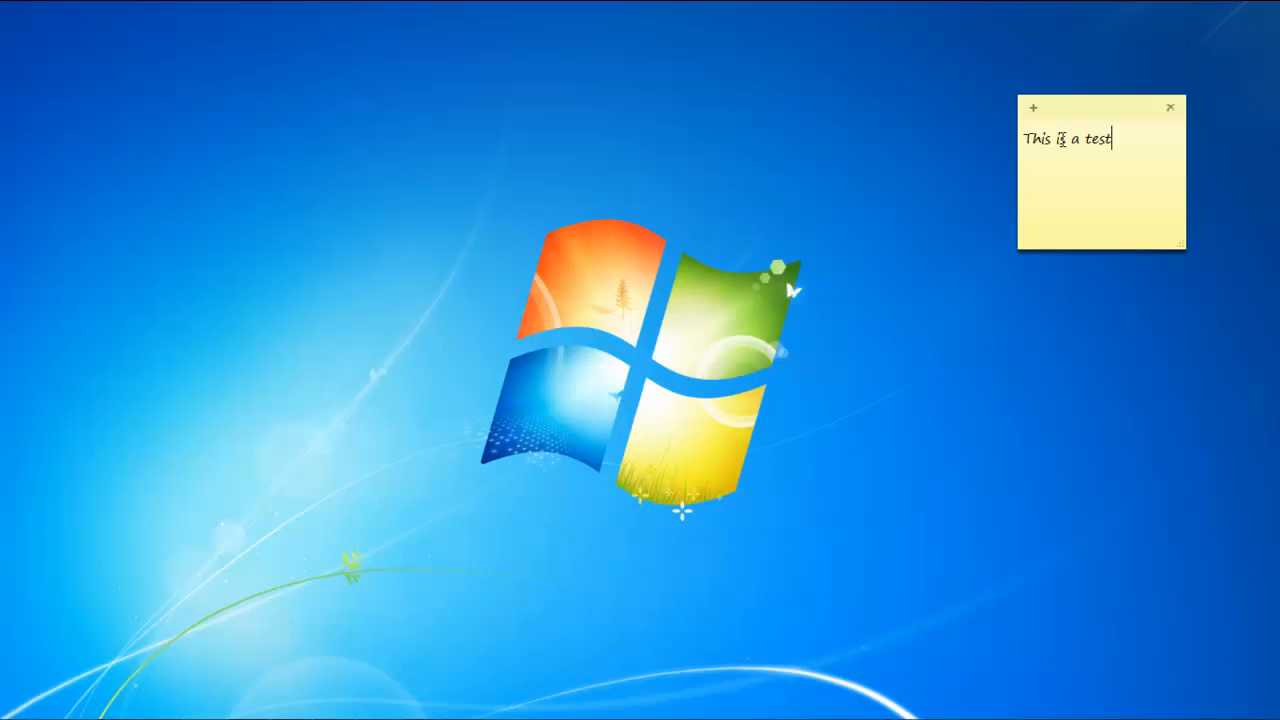
{"action": "type", "text": "note."}
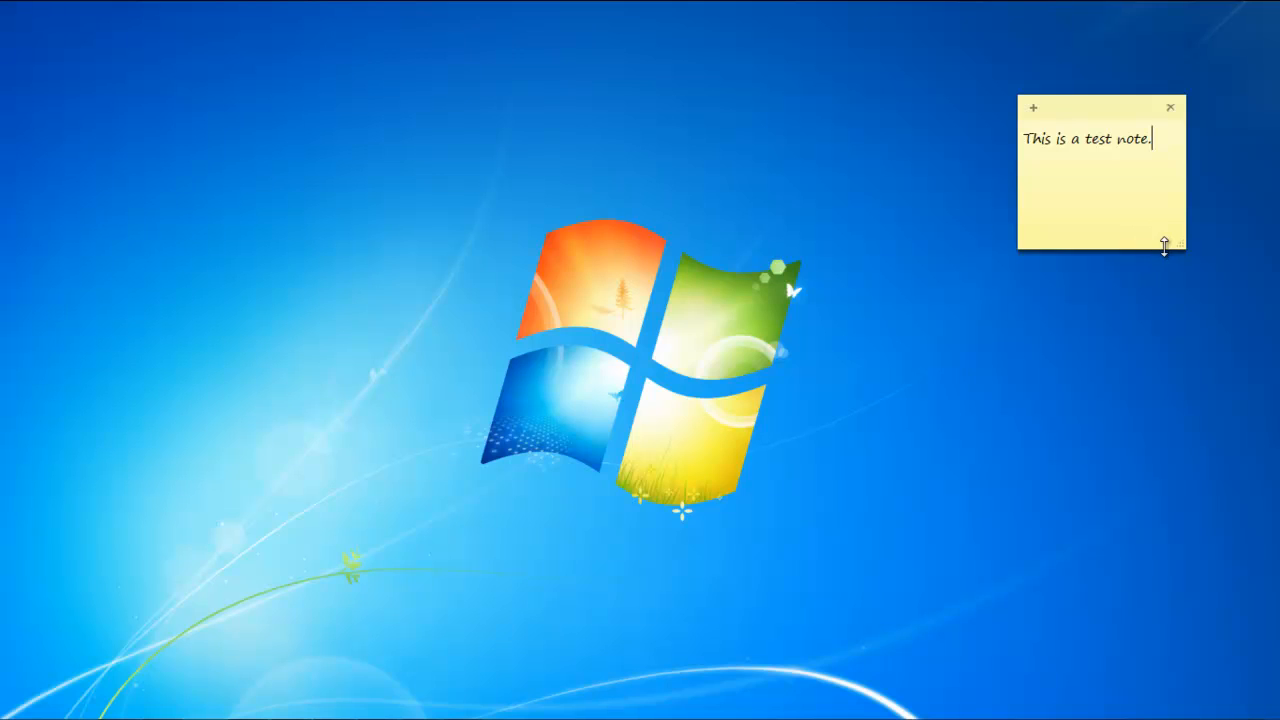
{"action": "left_click_drag", "start_coordinate": [1164, 248], "coordinate": [1208, 250]}
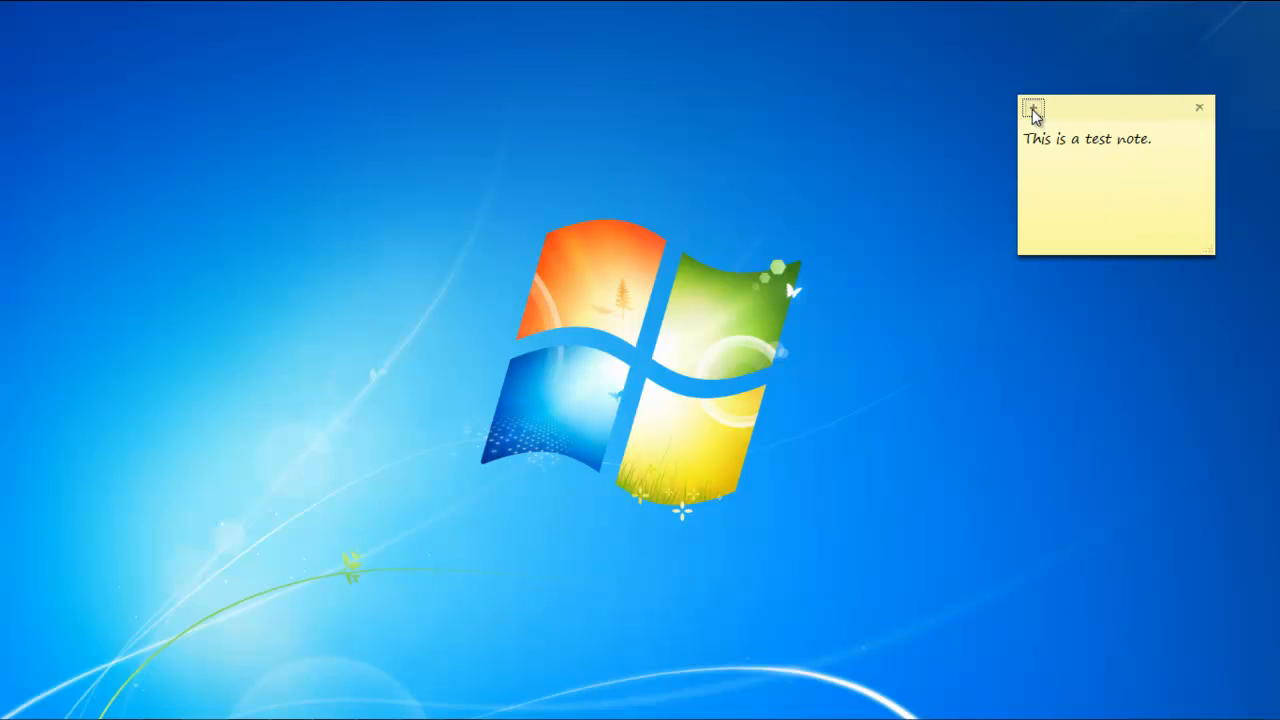
Step: Create a second, empty sticky note below the first
{"action": "left_click", "coordinate": [1032, 108]}
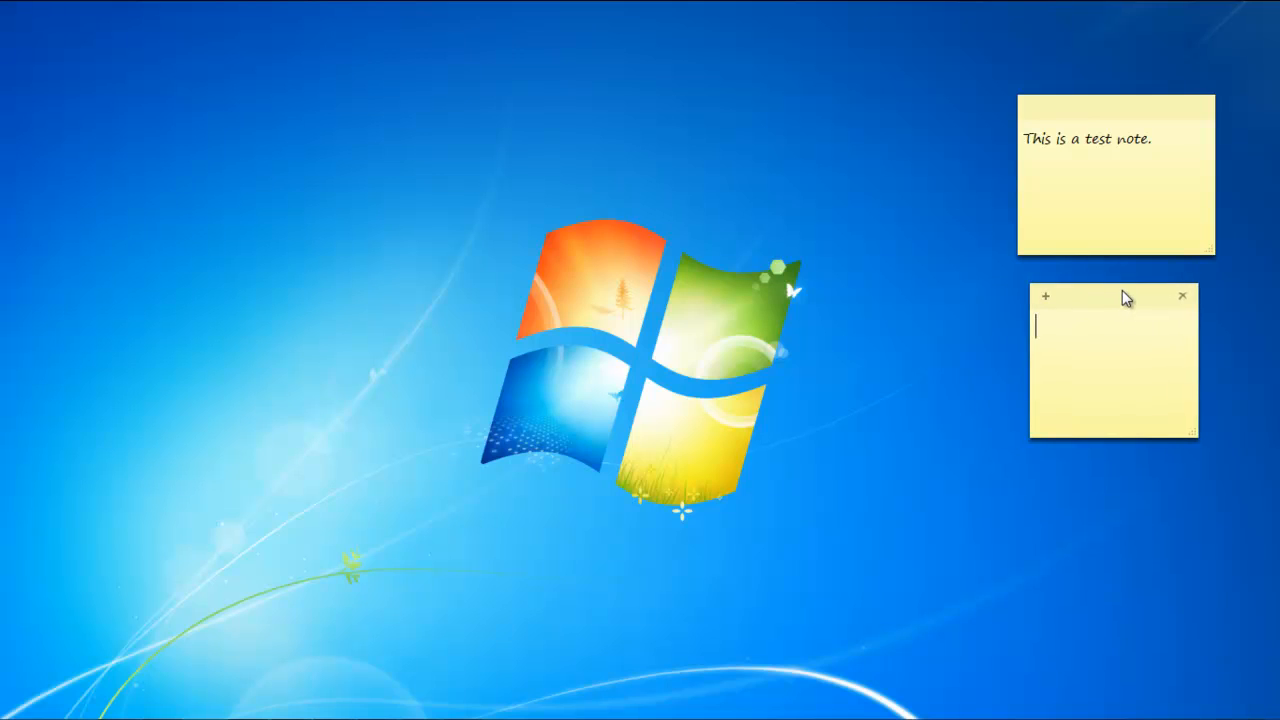
Step: Colour the second note purple, write "We can change the color for different tasks.", and request its deletion
{"action": "right_click", "coordinate": [1110, 360]}
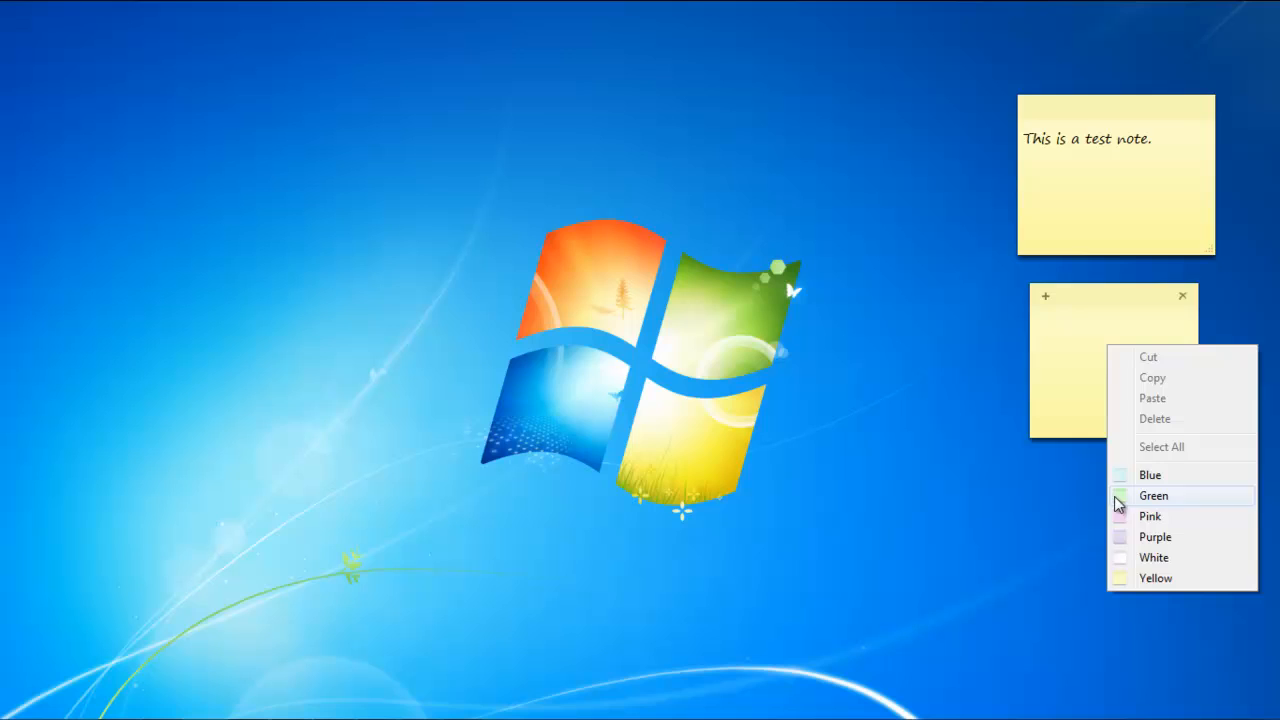
{"action": "left_click", "coordinate": [1156, 536]}
{"action": "type", "text": "We can change the color for differe"}
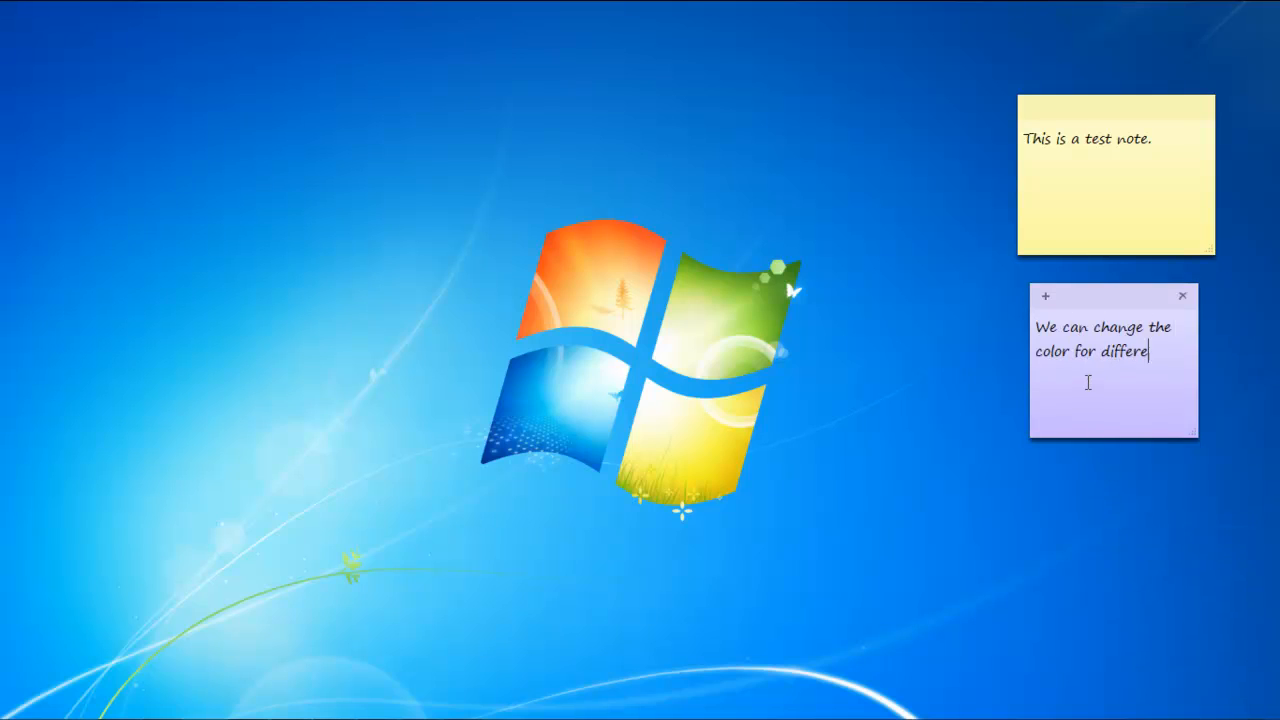
{"action": "type", "text": "nt tasks."}
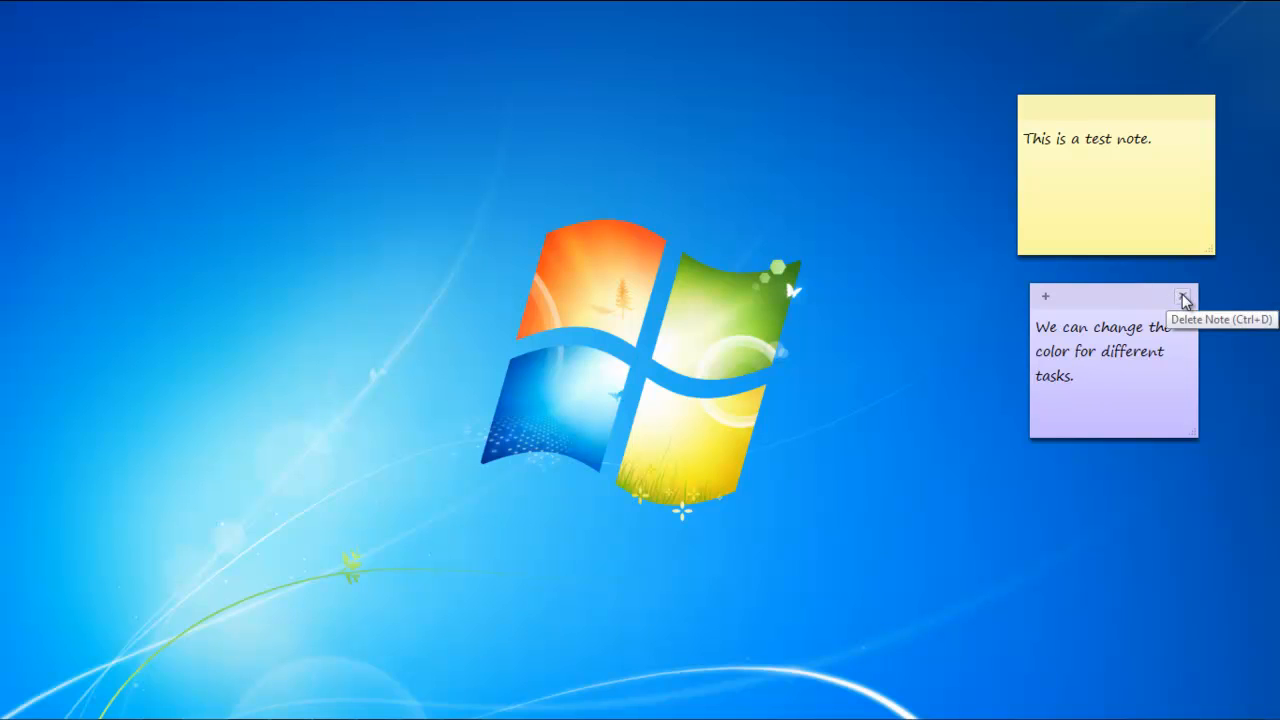
{"action": "left_click", "coordinate": [1184, 298]}
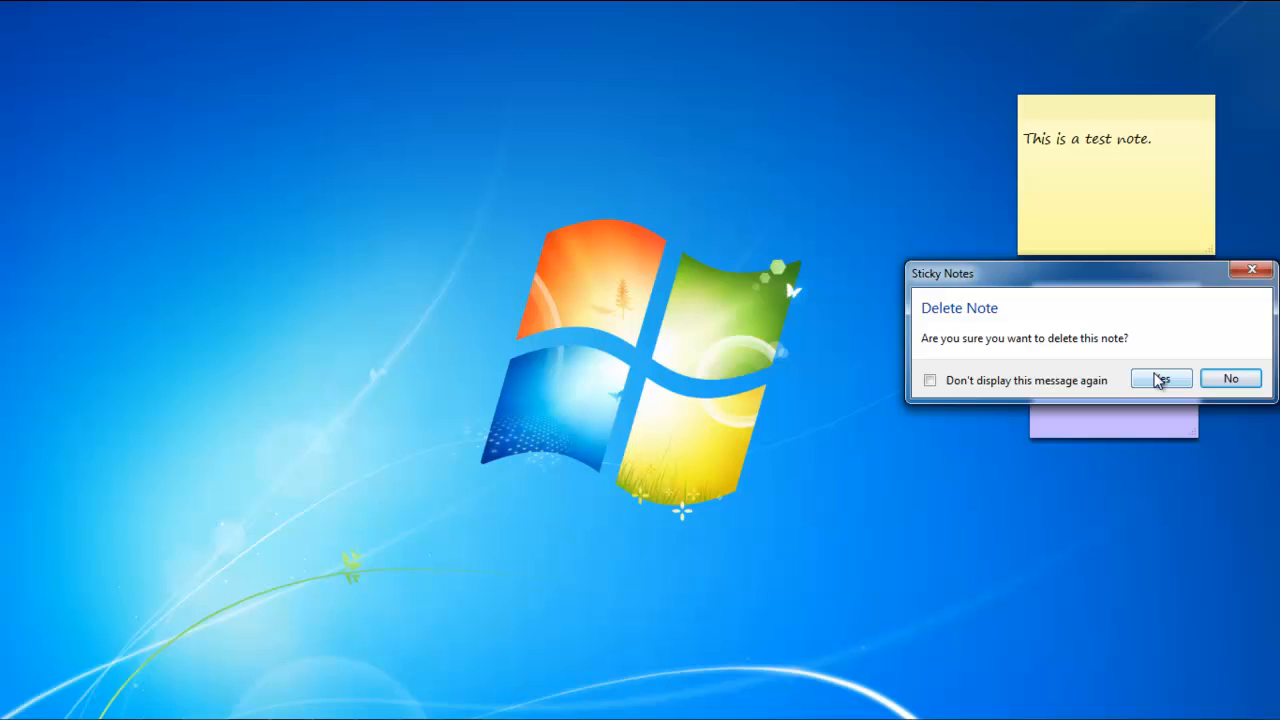